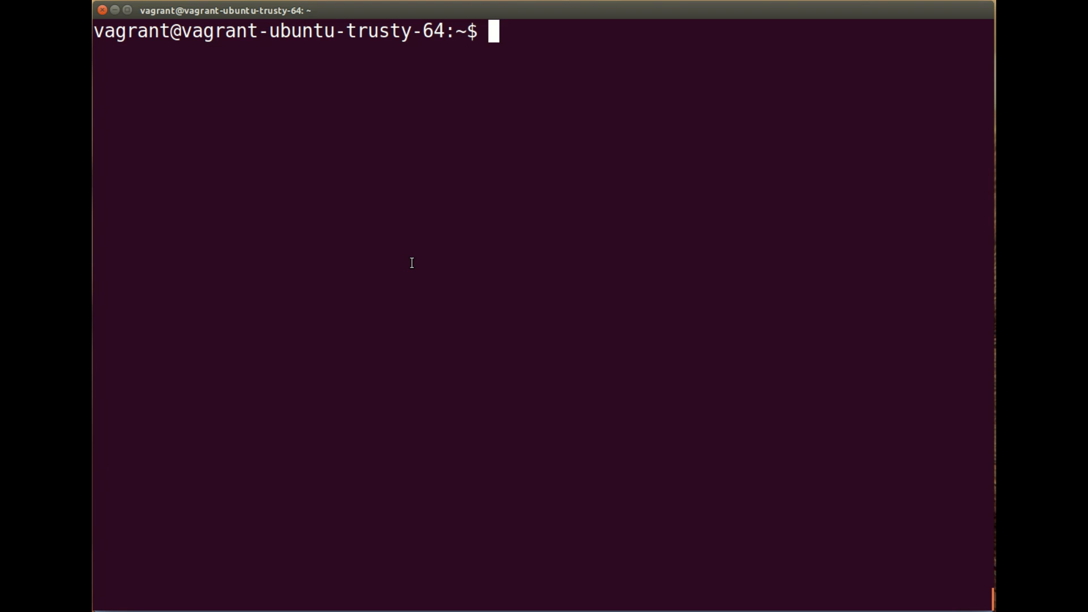
{"action": "mouse_move", "coordinate": [436, 265]}
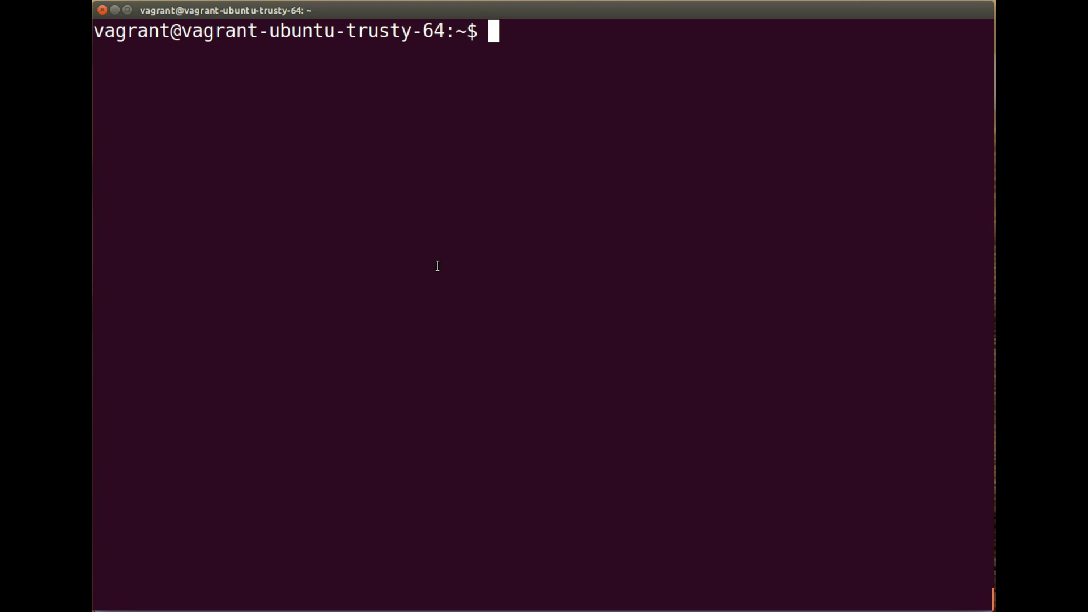
{"action": "mouse_move", "coordinate": [481, 272]}
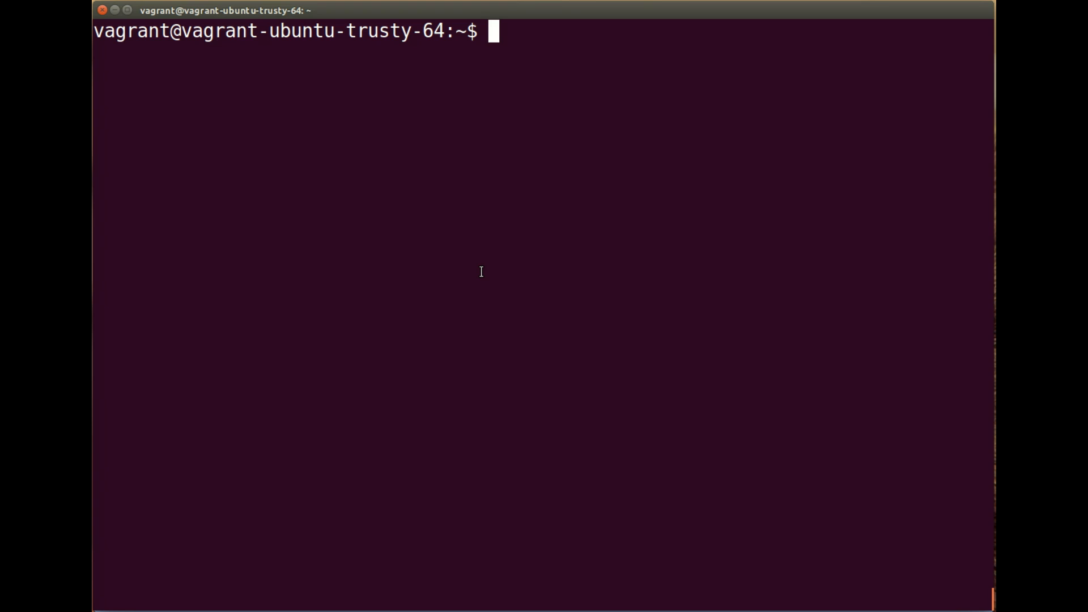
Step: Type 'node' at the GNOME Terminal shell prompt
{"action": "type", "text": "node"}
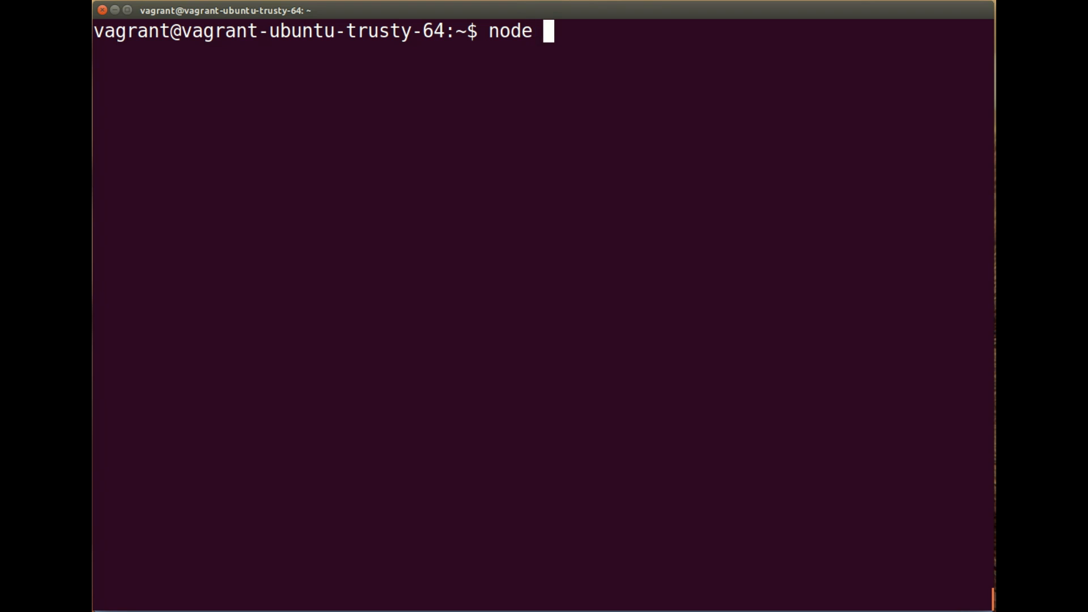
Step: Run 'node -v' and 'npm -v', each reporting the program is not installed
{"action": "key", "text": "Return"}
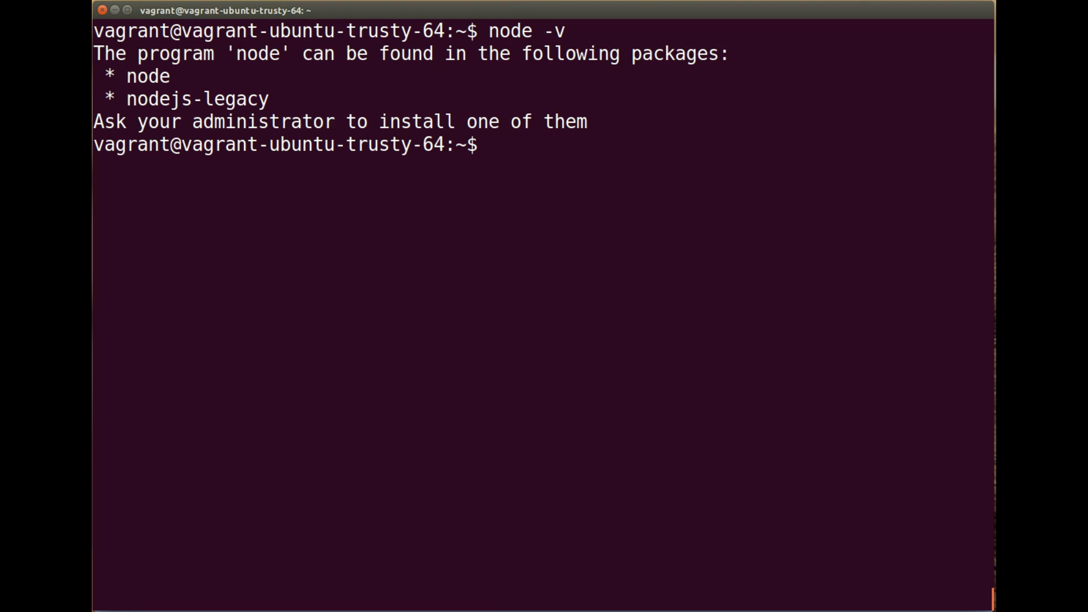
{"action": "type", "text": "npm -"}
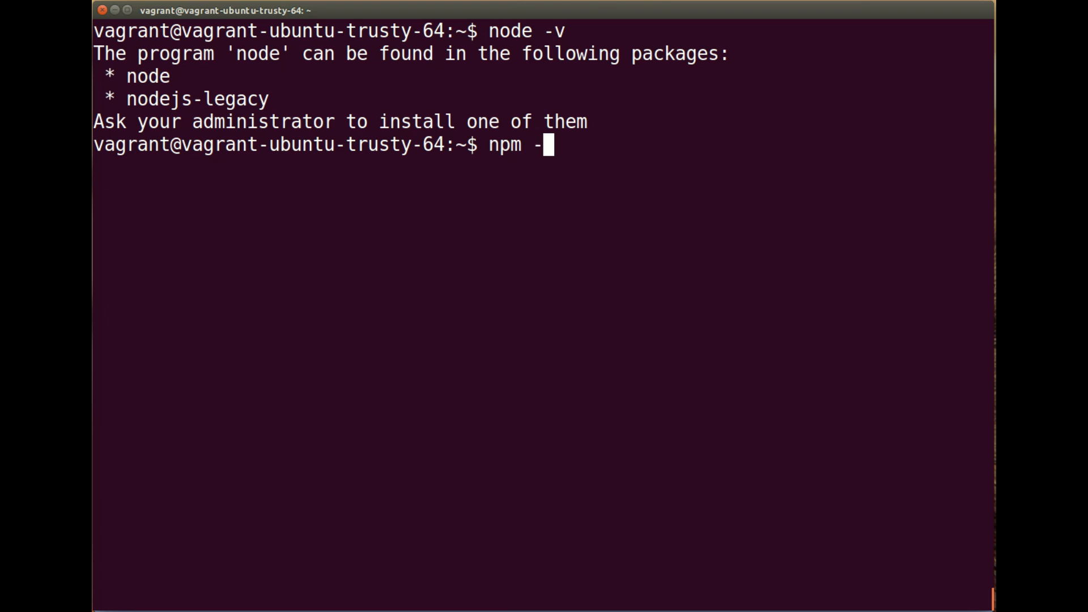
{"action": "type", "text": "v"}
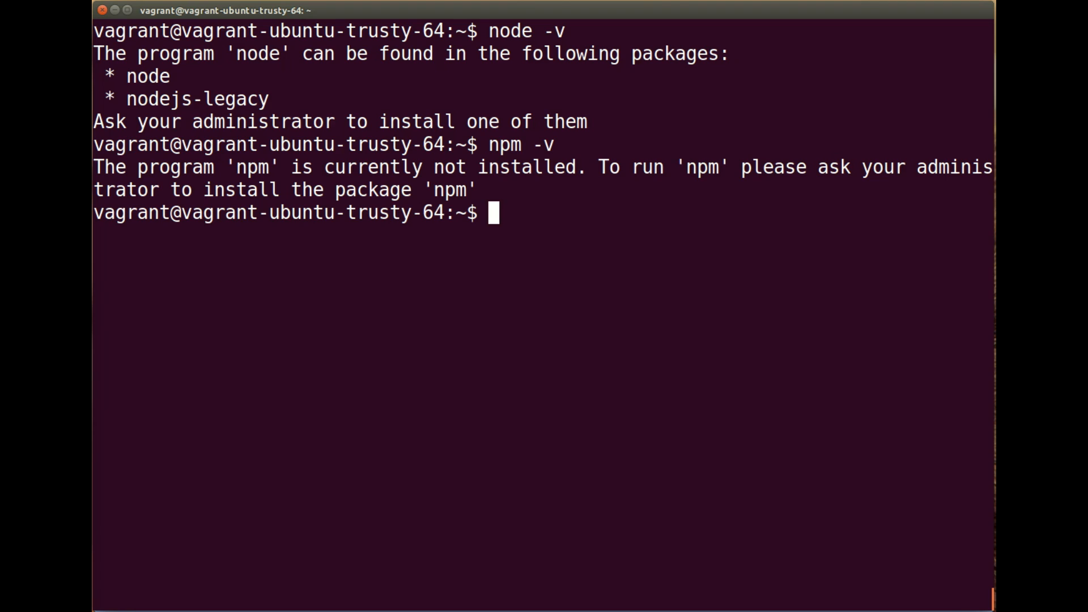
{"action": "mouse_move", "coordinate": [532, 263]}
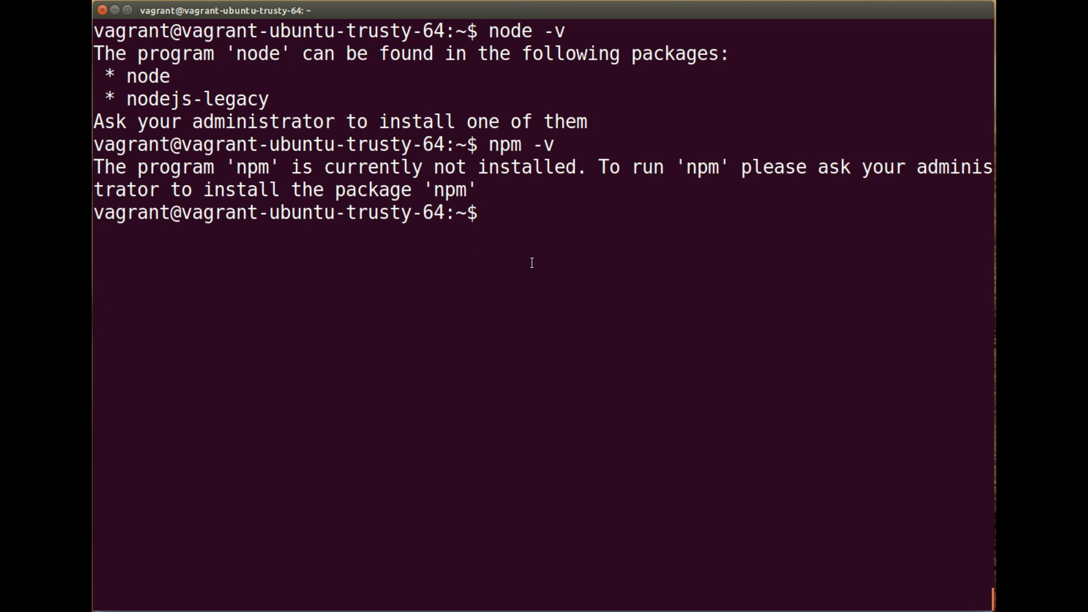
{"action": "mouse_move", "coordinate": [678, 287]}
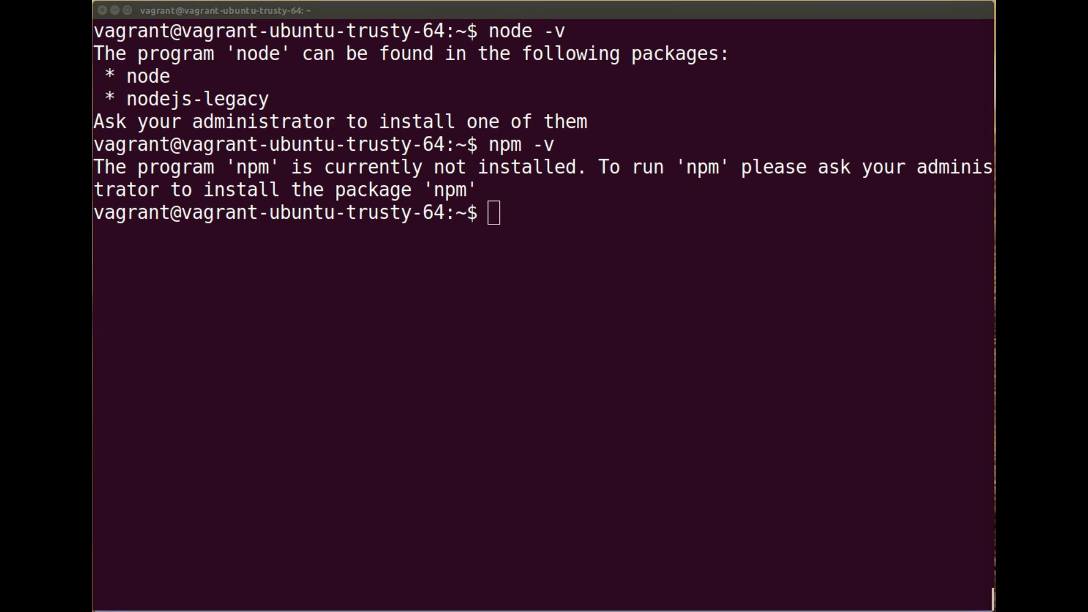
{"action": "right_click", "coordinate": [572, 250]}
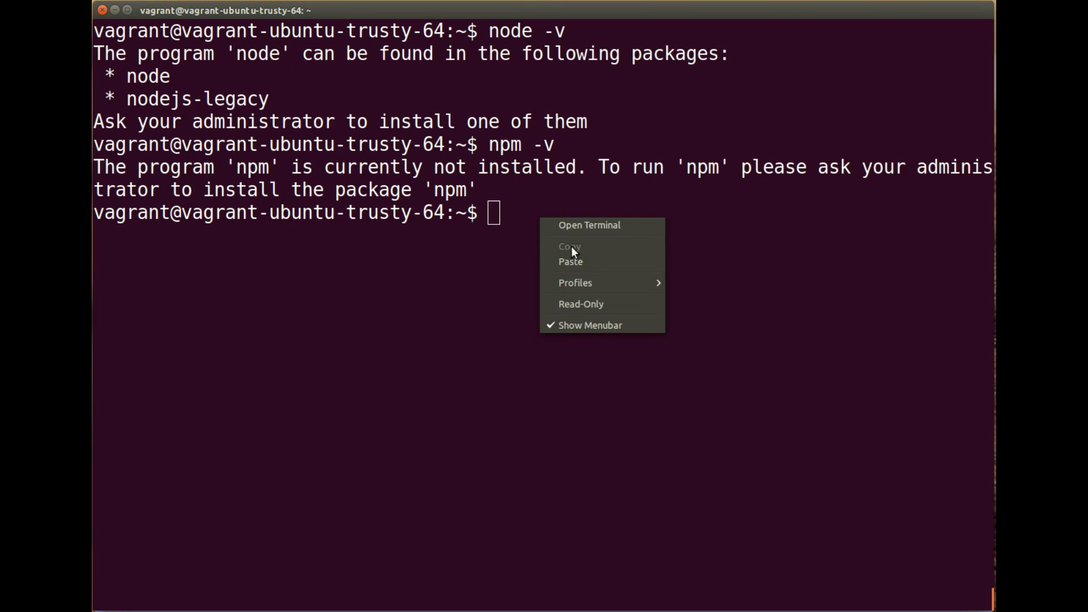
{"action": "left_click", "coordinate": [570, 260]}
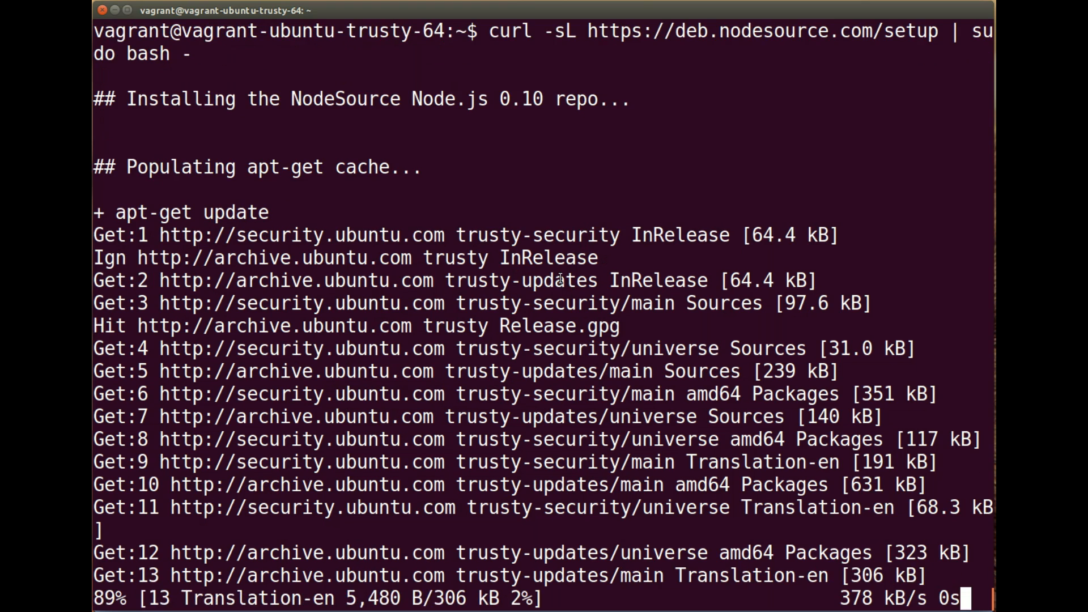
{"action": "scroll", "scroll_direction": "down", "scroll_amount": 3}
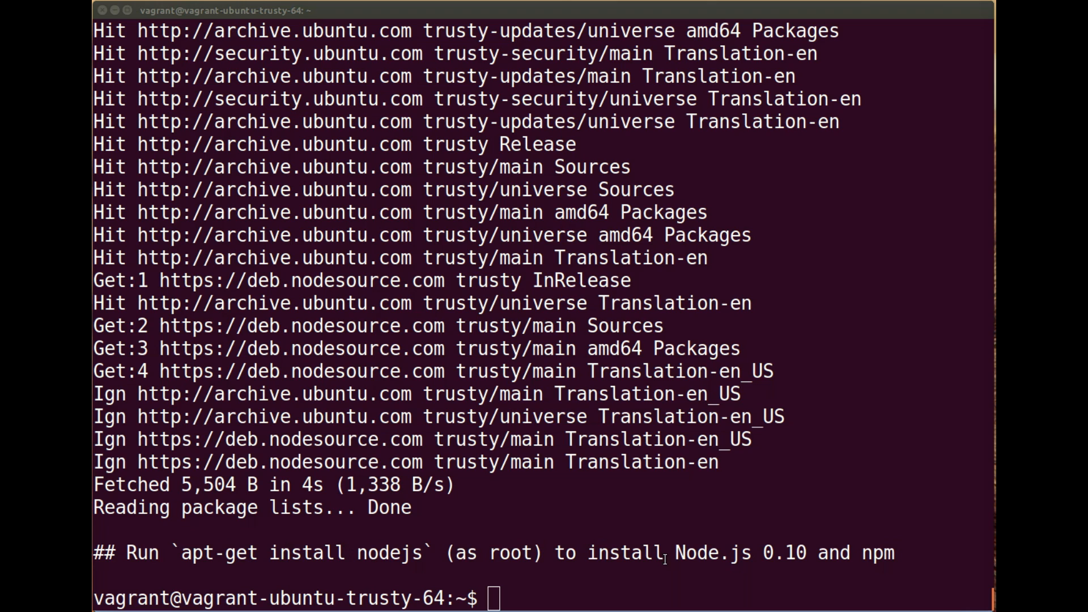
{"action": "mouse_move", "coordinate": [787, 553]}
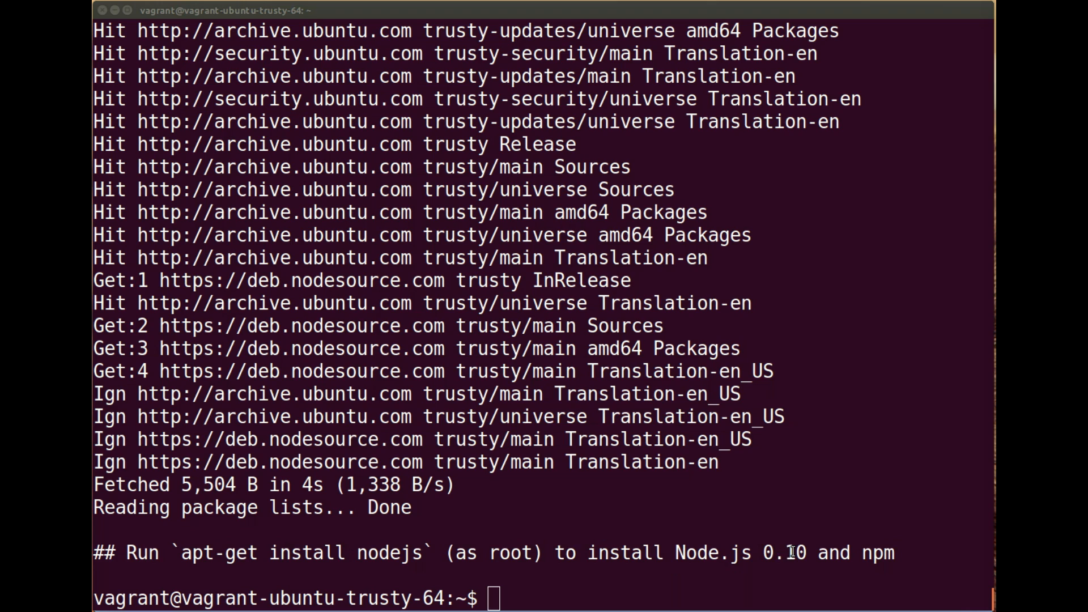
{"action": "mouse_move", "coordinate": [596, 567]}
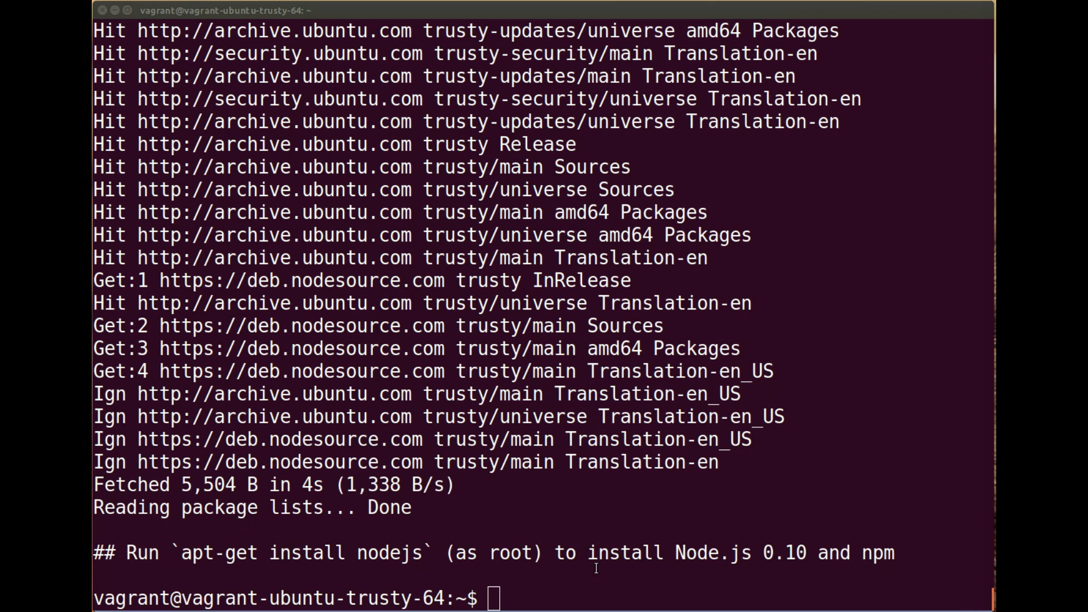
Step: Install nodejs 0.10.40 and rlwrap with 'sudo apt-get install nodejs', then check node's version
{"action": "type", "text": "sudo apt-get install nodejs"}
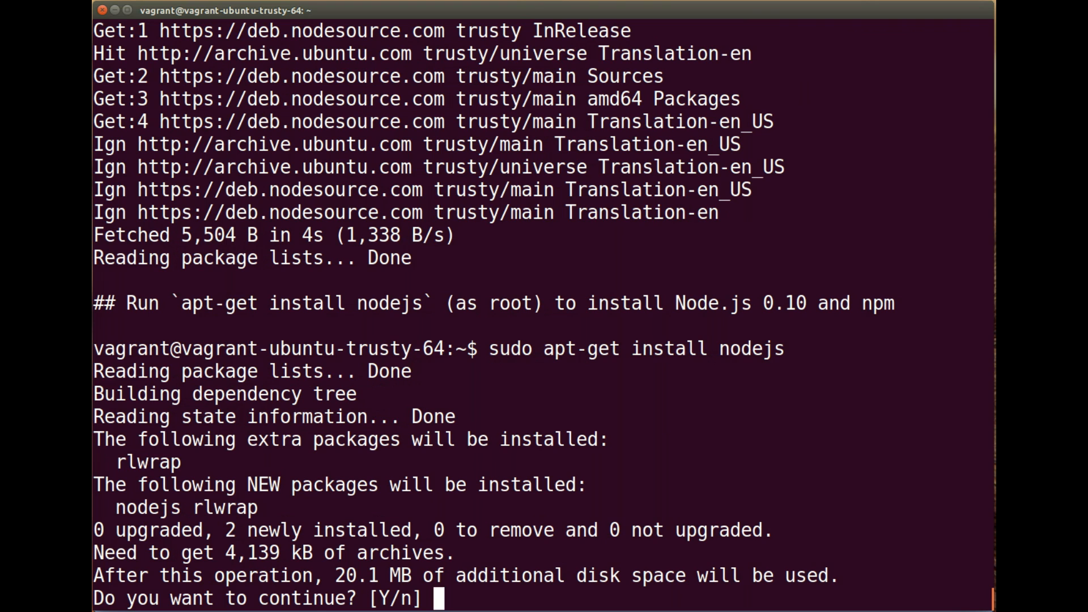
{"action": "type", "text": "Y"}
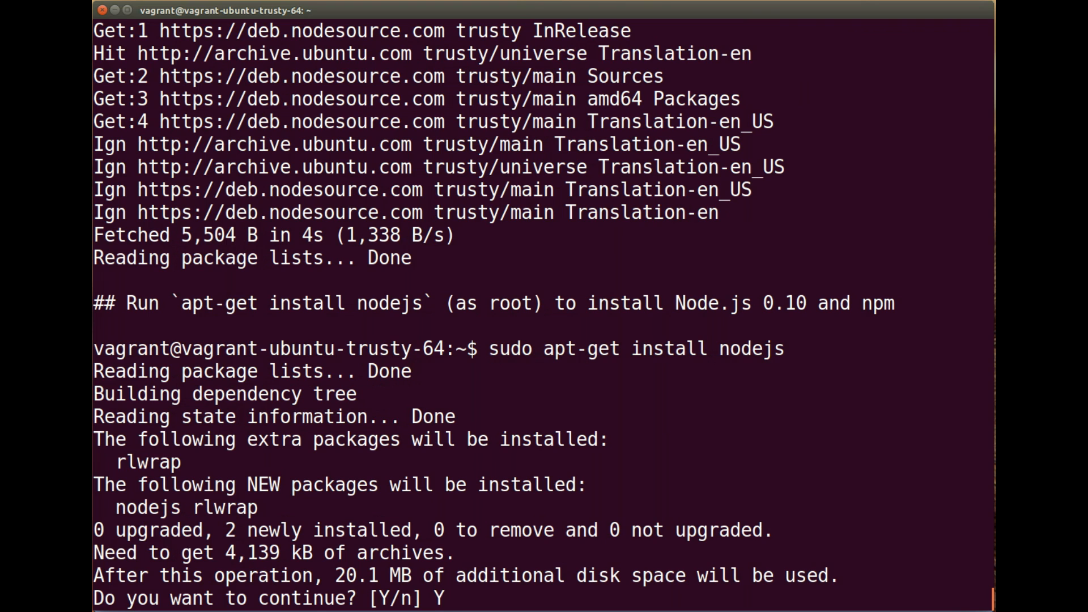
{"action": "key", "text": "Return"}
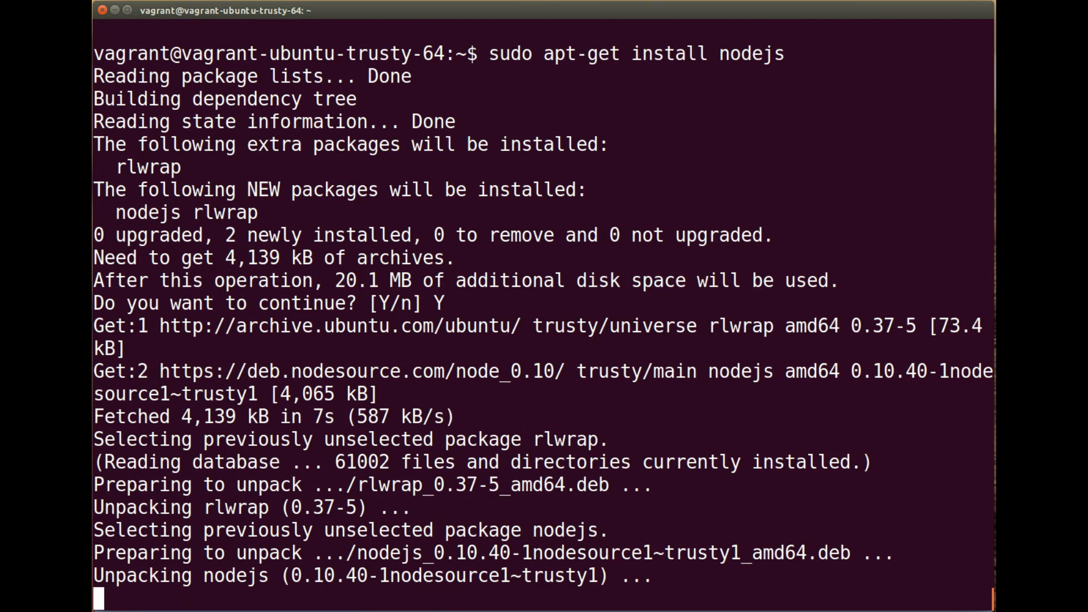
{"action": "scroll", "scroll_direction": "down", "scroll_amount": 3}
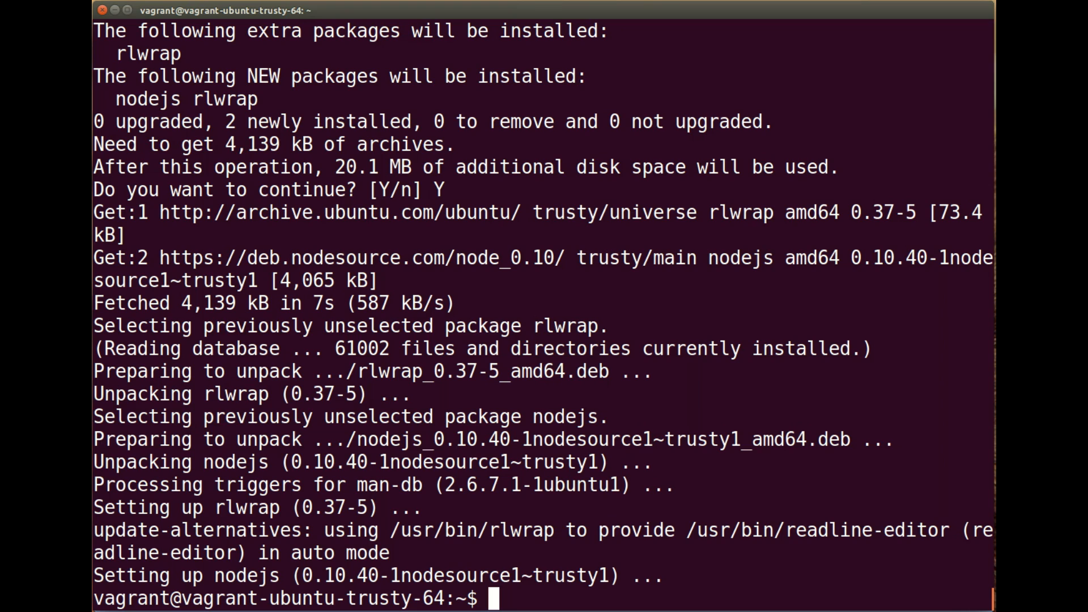
{"action": "type", "text": "node -v"}
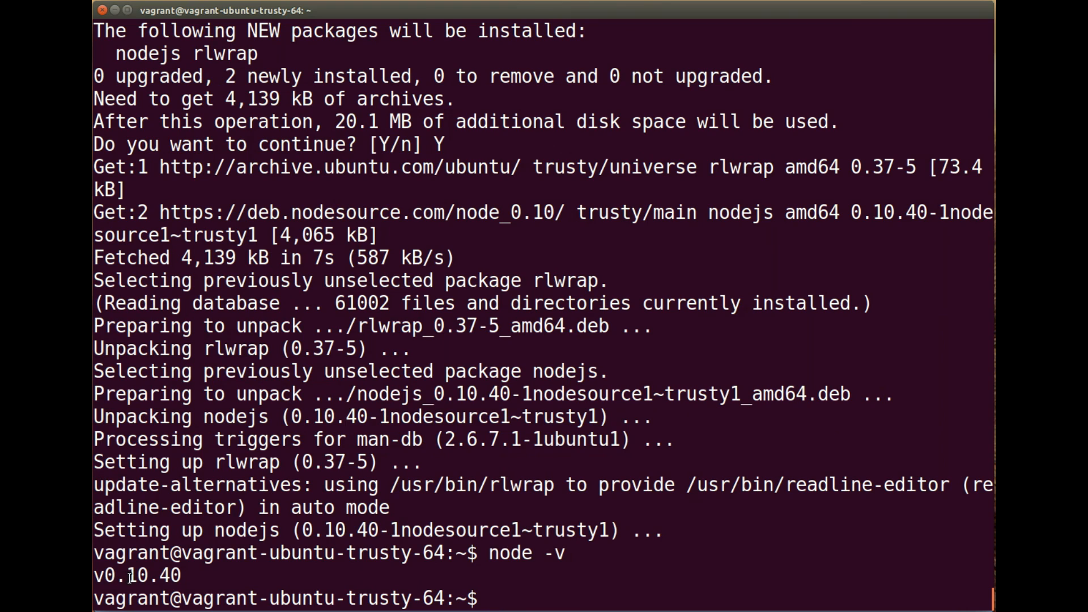
{"action": "mouse_move", "coordinate": [530, 583]}
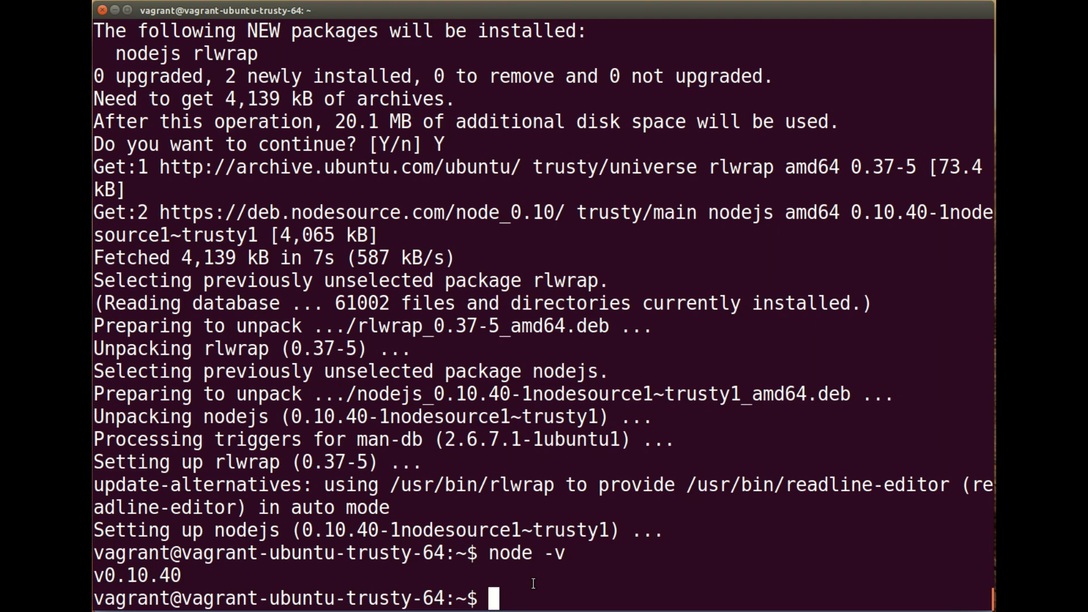
Step: Run 'npm -v' to confirm npm 1.4.28 is installed
{"action": "type", "text": "npm -v"}
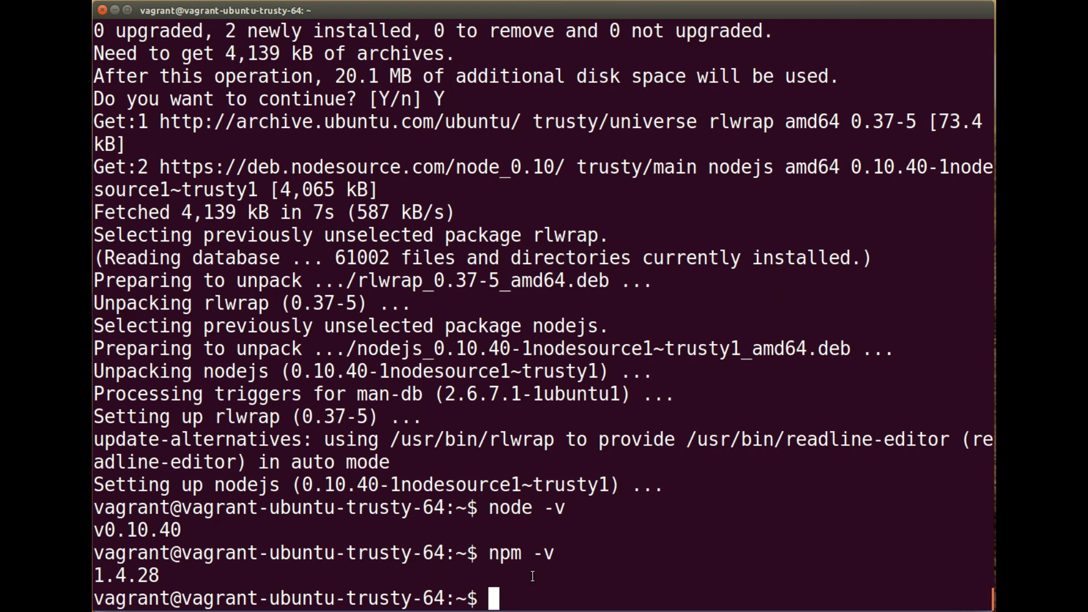
{"action": "mouse_move", "coordinate": [933, 479]}
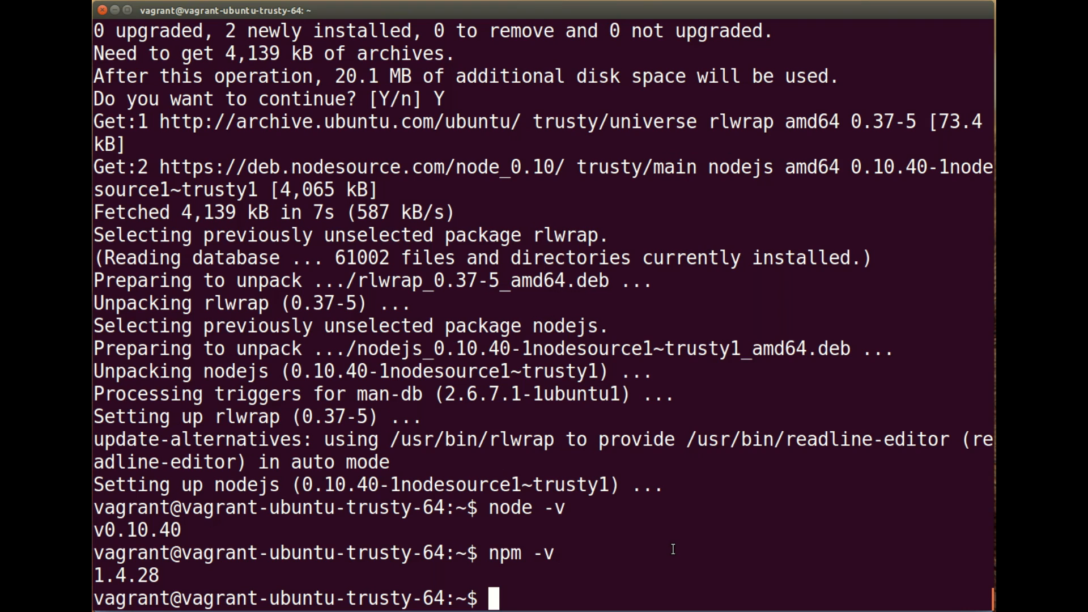
Step: Run 'sudo npm install -g gulp' for gulp 3.9.0, then run 'gulp' (no local gulp found)
{"action": "type", "text": "sudo"}
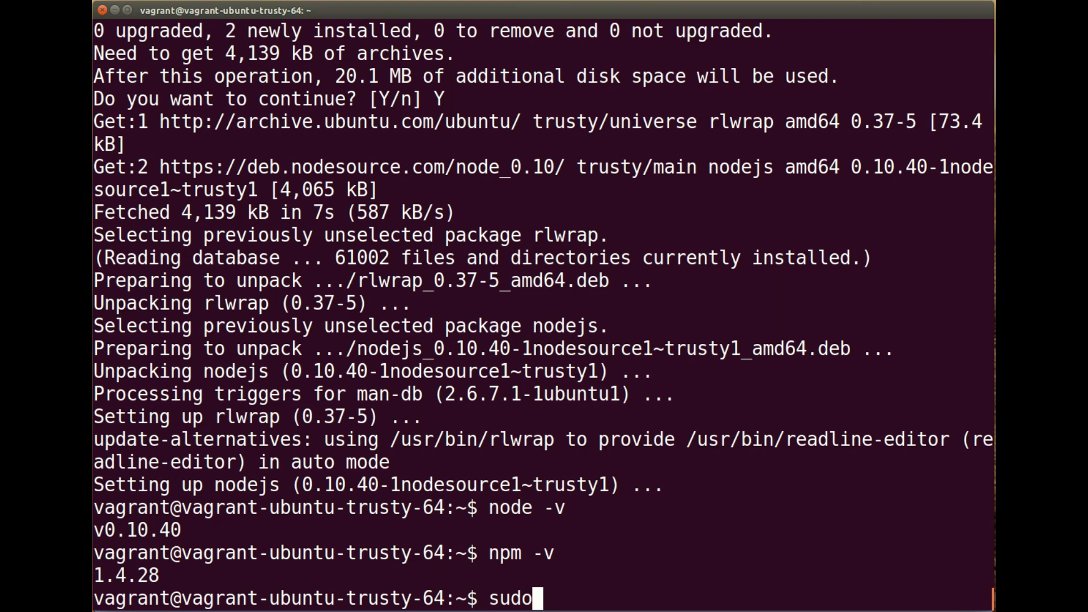
{"action": "type", "text": "npm install"}
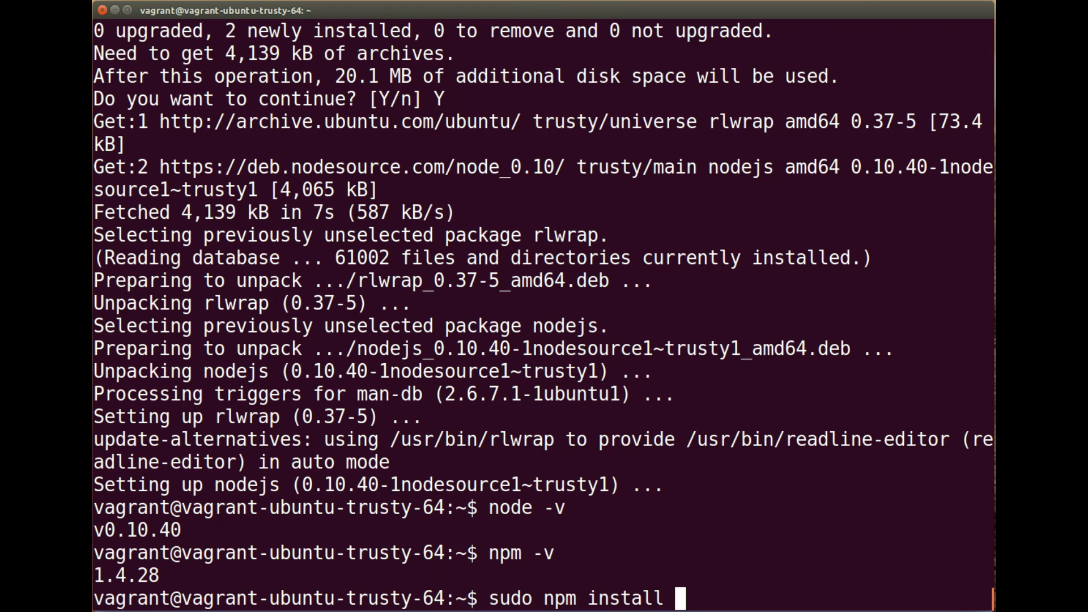
{"action": "type", "text": "-g"}
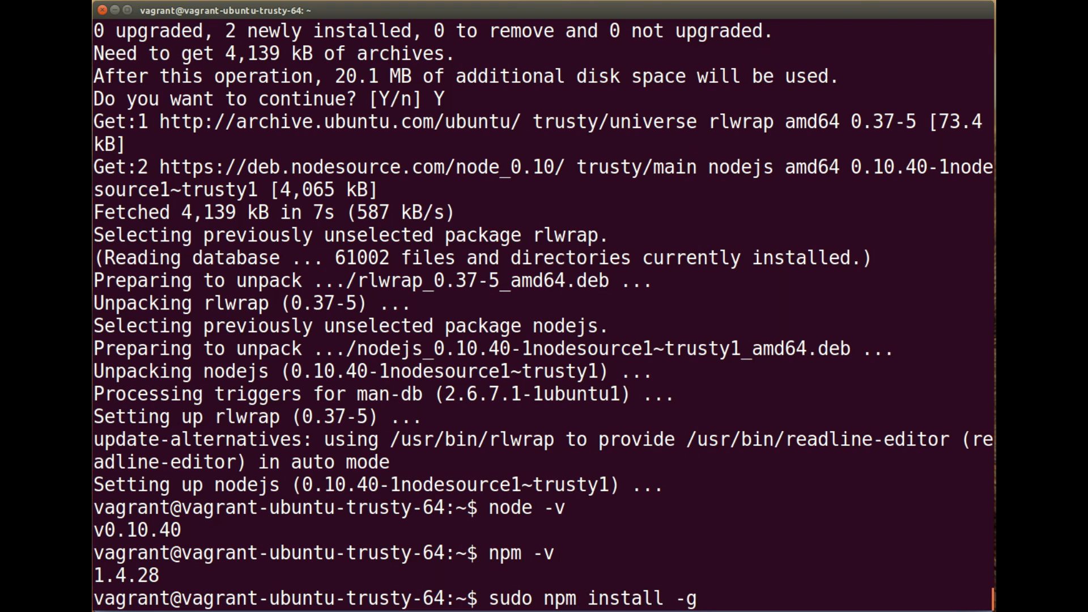
{"action": "type", "text": "gulp"}
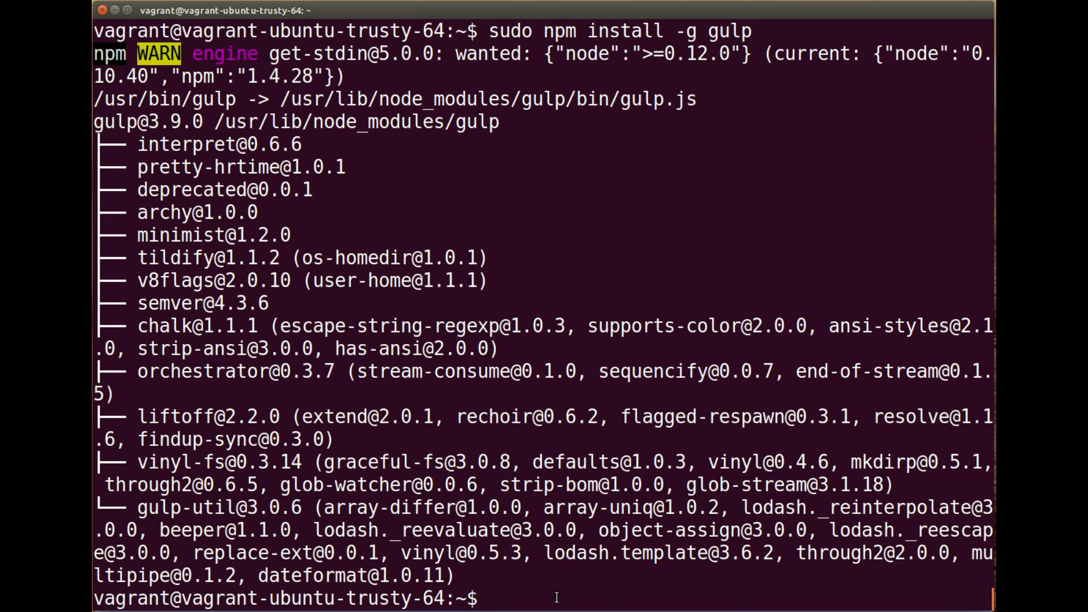
{"action": "type", "text": "gulp"}
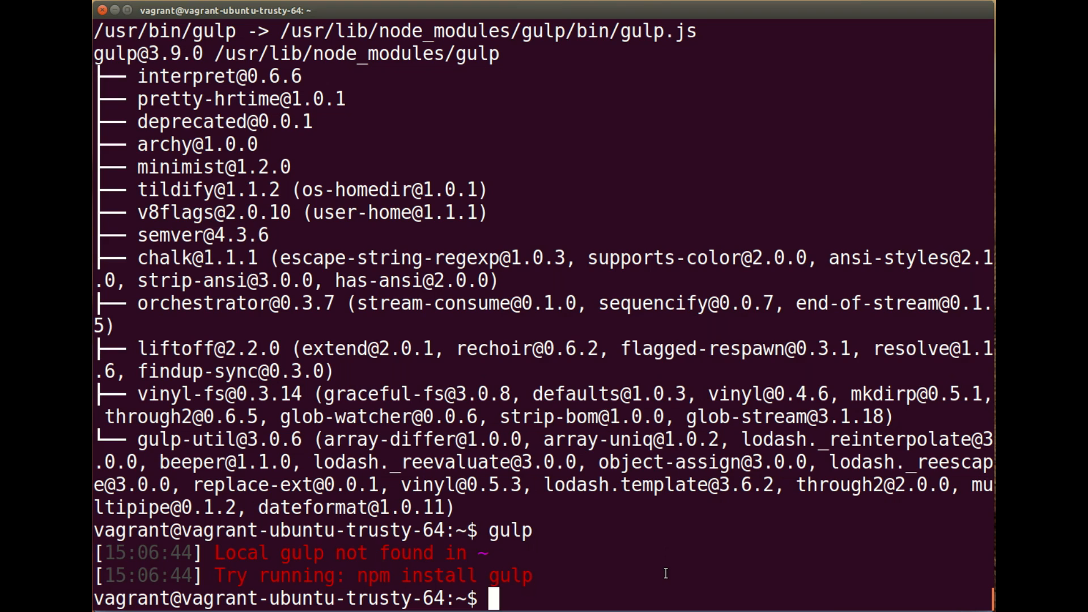
Step: Run 'sudo npm install gulp --save-dev', then rerun 'gulp' (no gulpfile found)
{"action": "type", "text": "sudo npm install gu"}
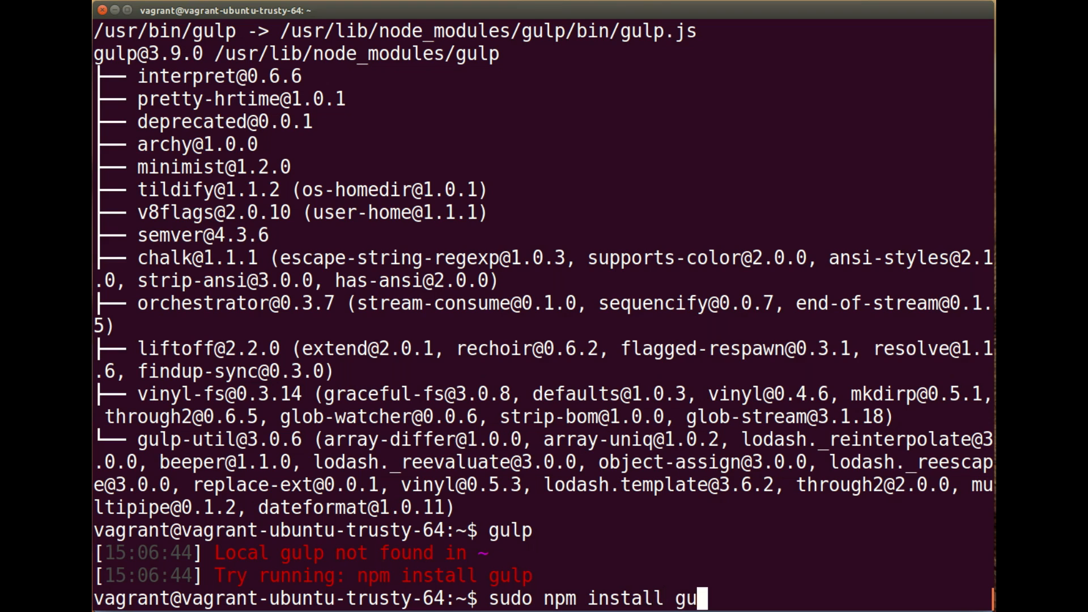
{"action": "type", "text": "lp"}
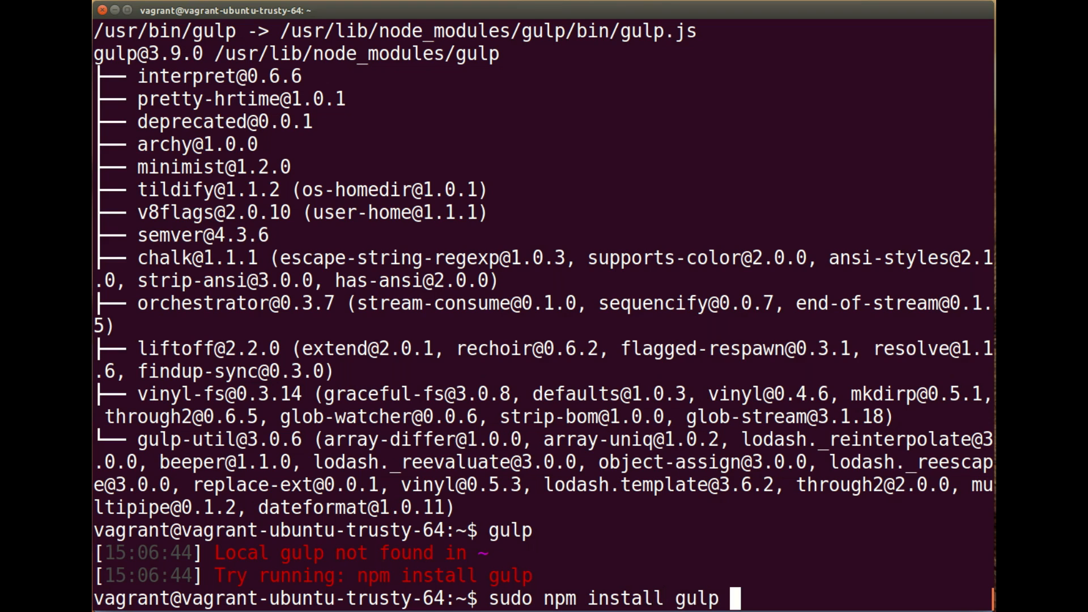
{"action": "type", "text": "--save"}
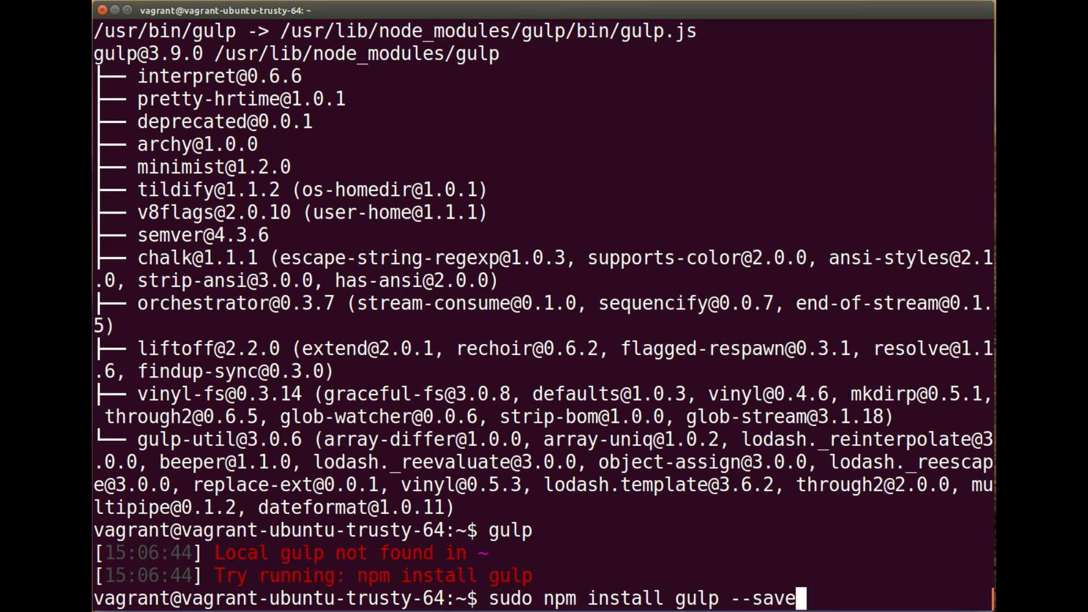
{"action": "type", "text": "-dev"}
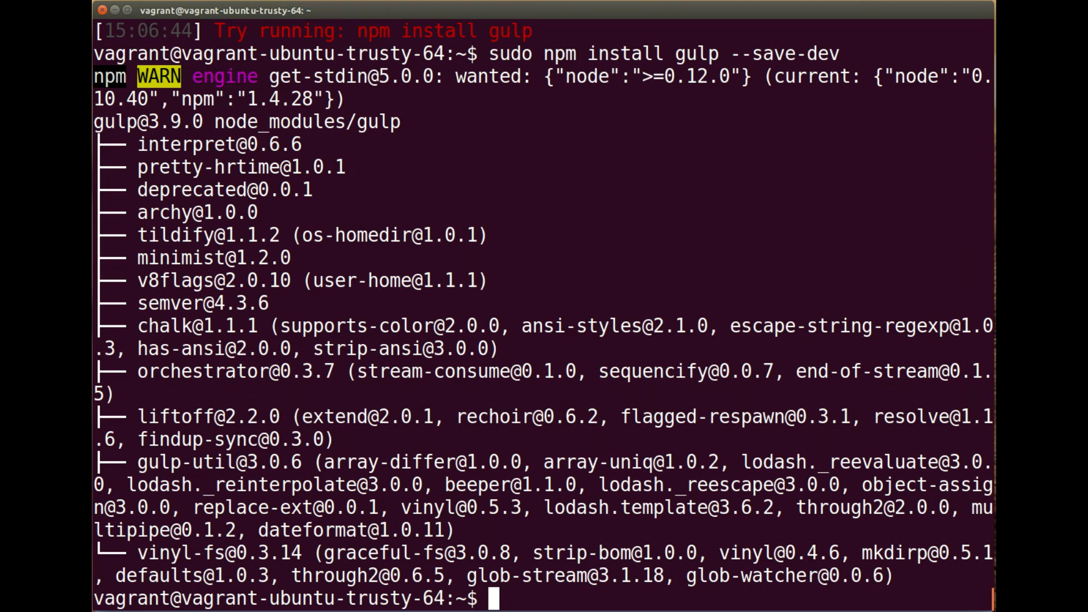
{"action": "type", "text": "gulp"}
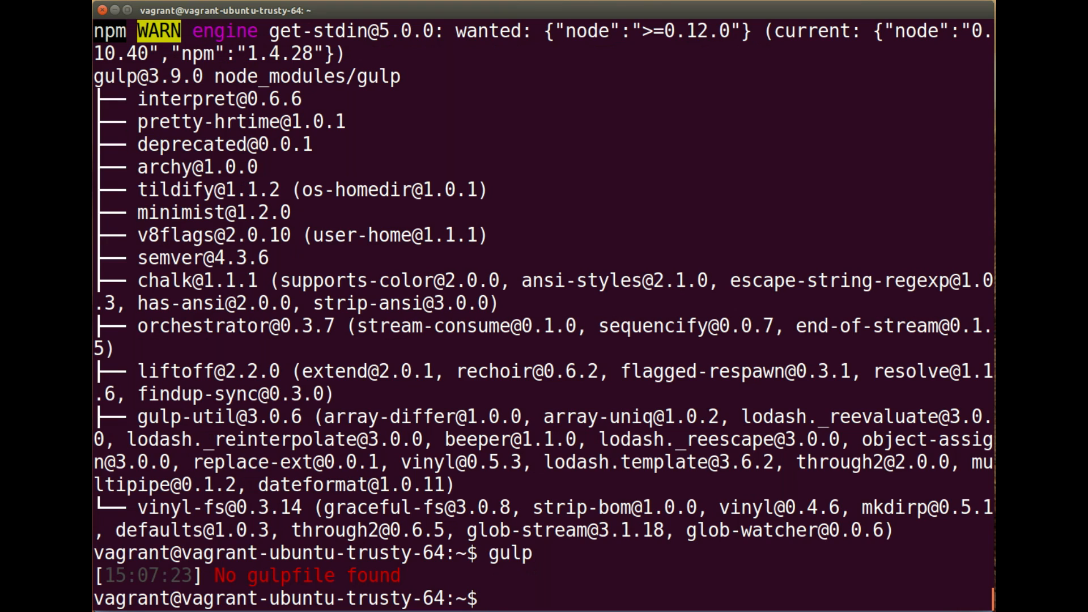
Step: Create an empty gulpfile with 'touch gulpfile.js'
{"action": "type", "text": "touch"}
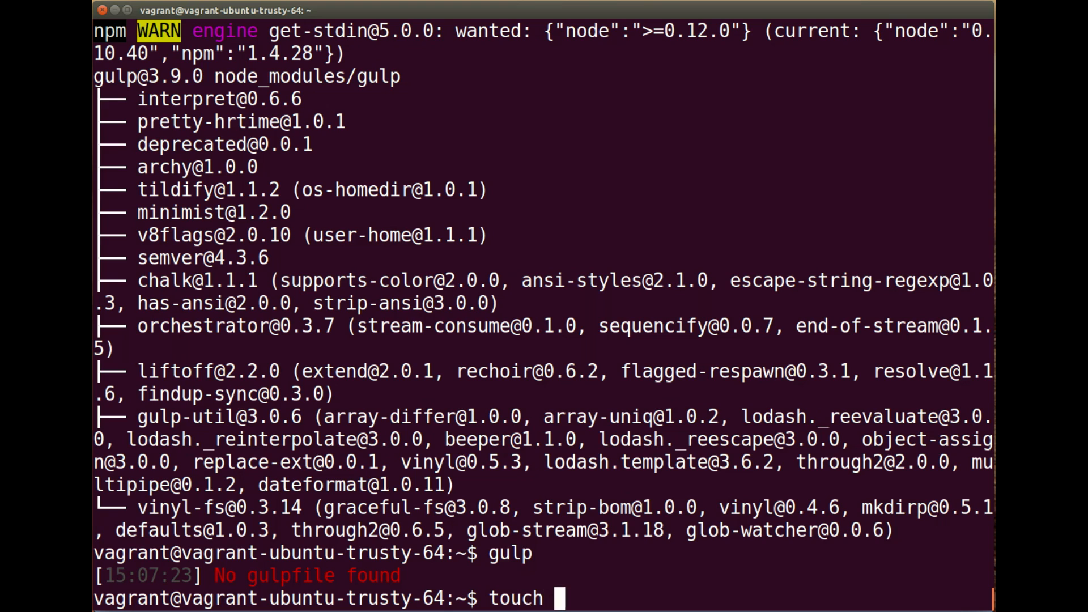
{"action": "type", "text": "gulpfile."}
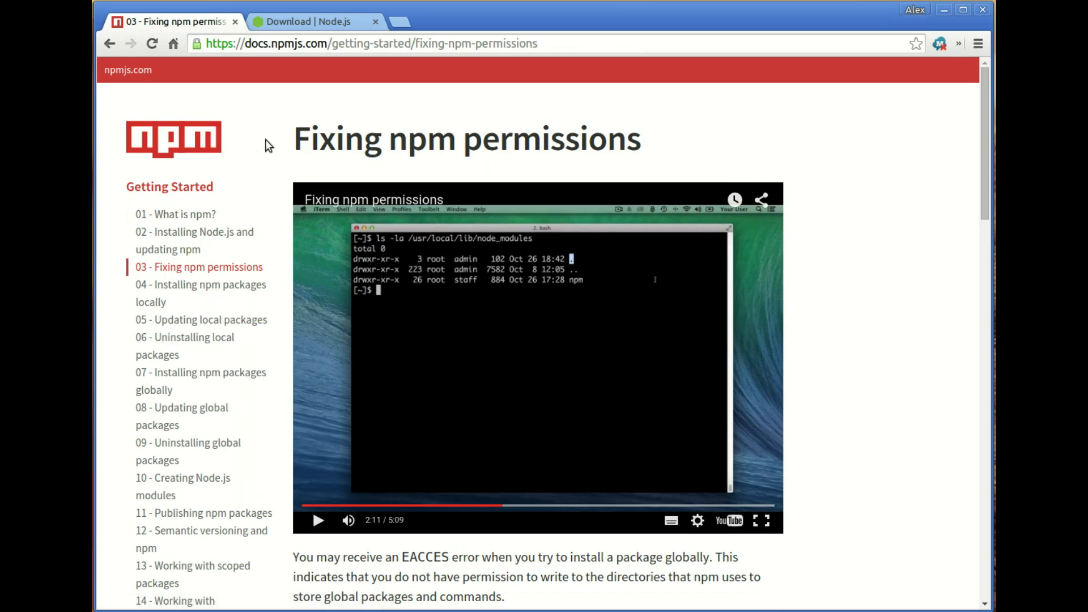
{"action": "mouse_move", "coordinate": [243, 149]}
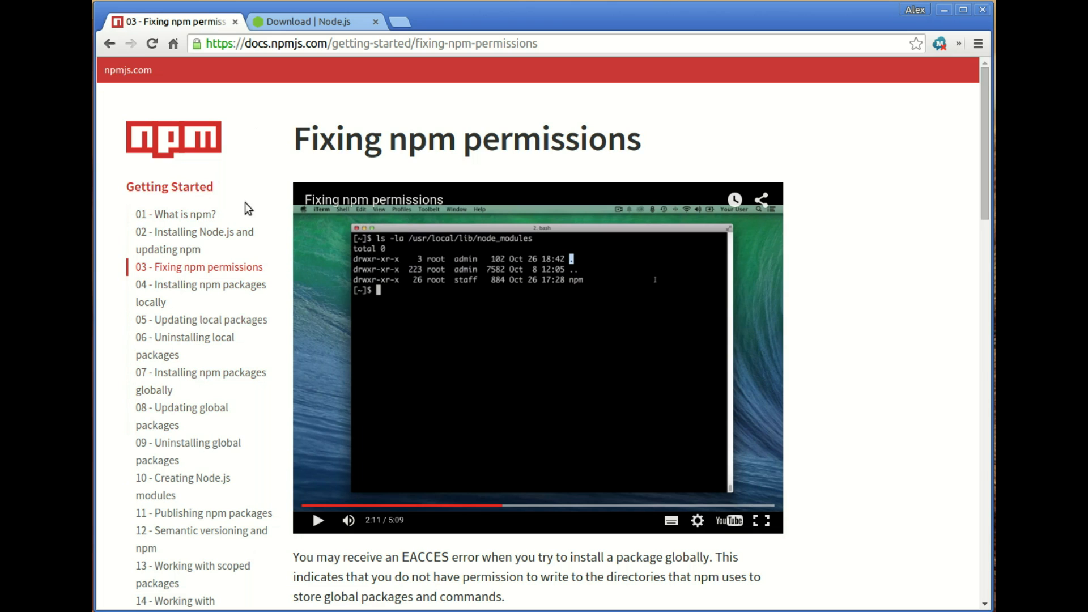
{"action": "mouse_move", "coordinate": [309, 315]}
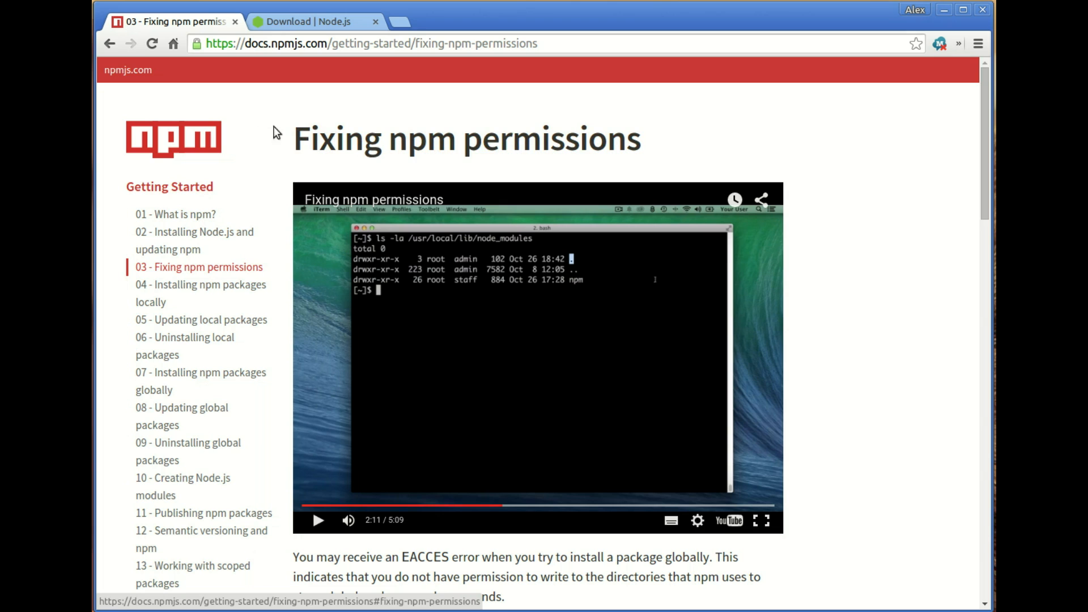
Step: Switch the browser to the Node.js downloads page listing v4.2.1 installers
{"action": "left_click", "coordinate": [312, 21]}
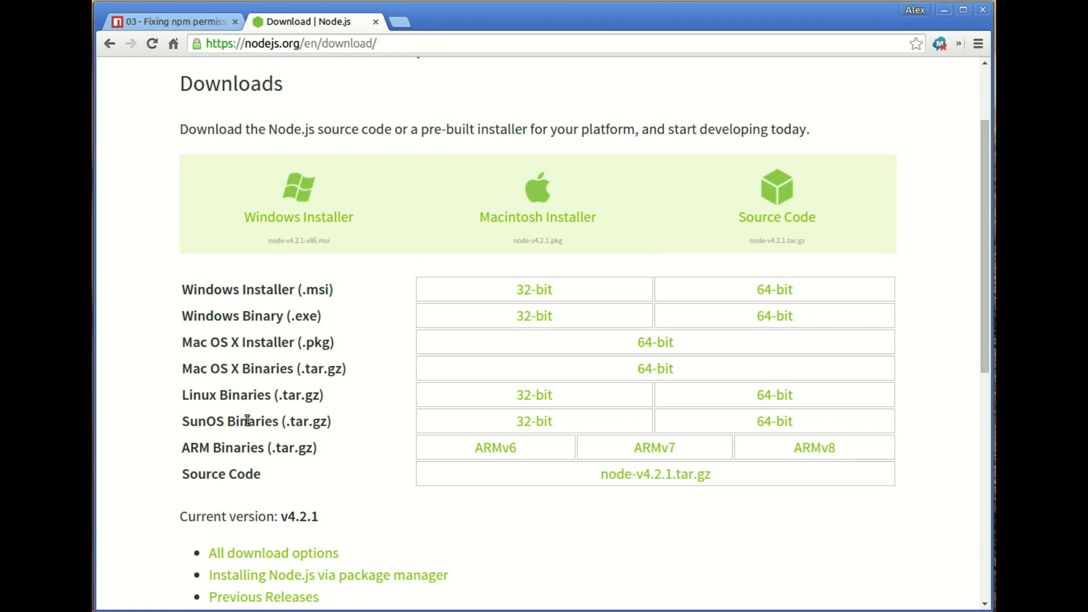
{"action": "mouse_move", "coordinate": [774, 394]}
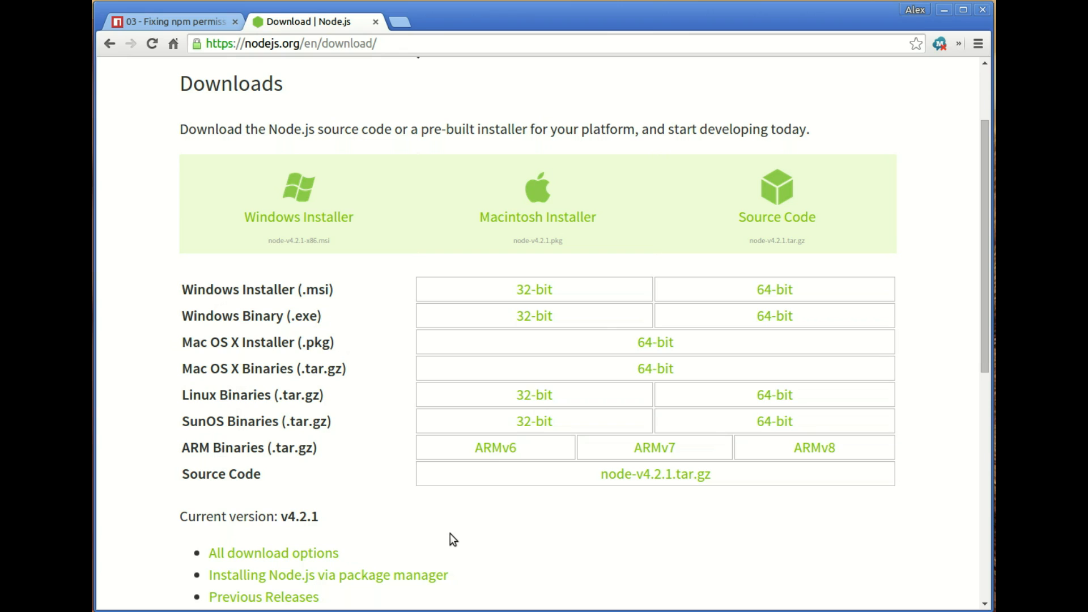
{"action": "mouse_move", "coordinate": [182, 67]}
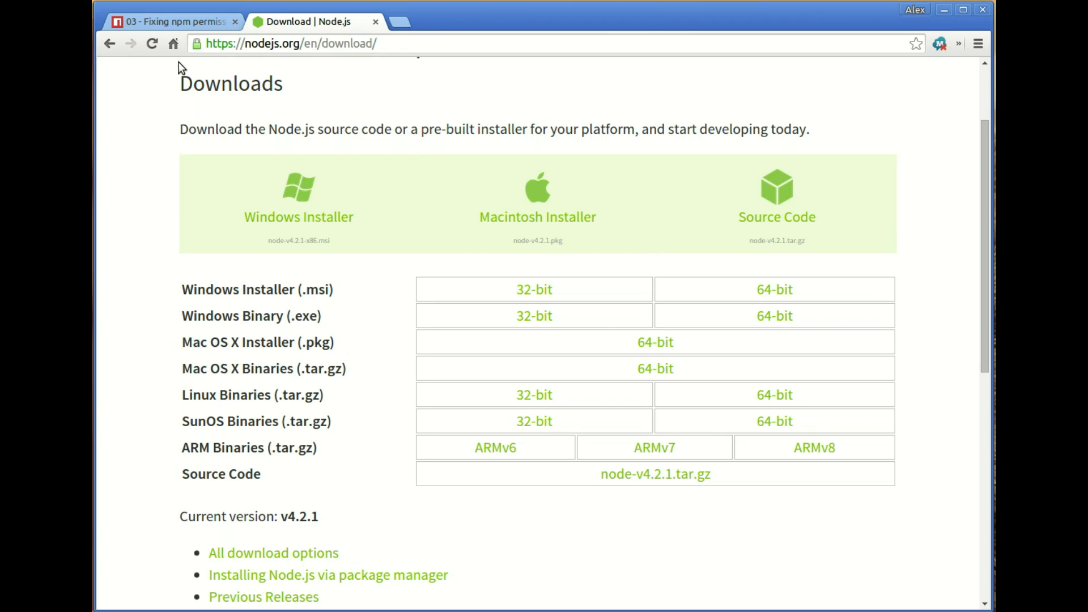